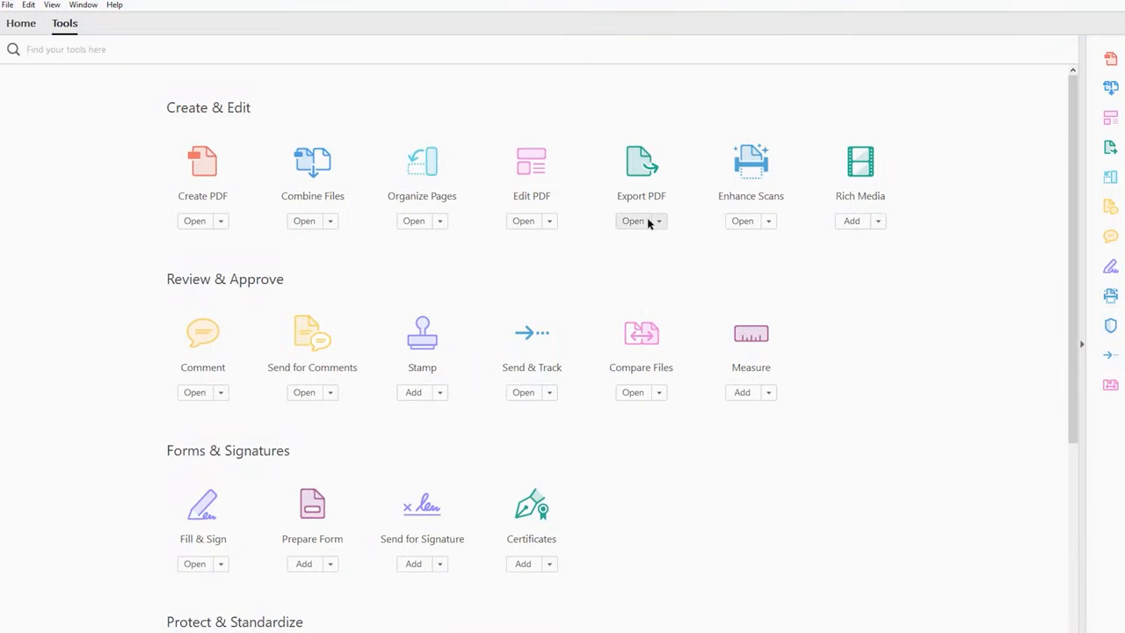
- Scroll the UPDF homepage past the feature sections to the Business and Education cards
scroll(down, 3)
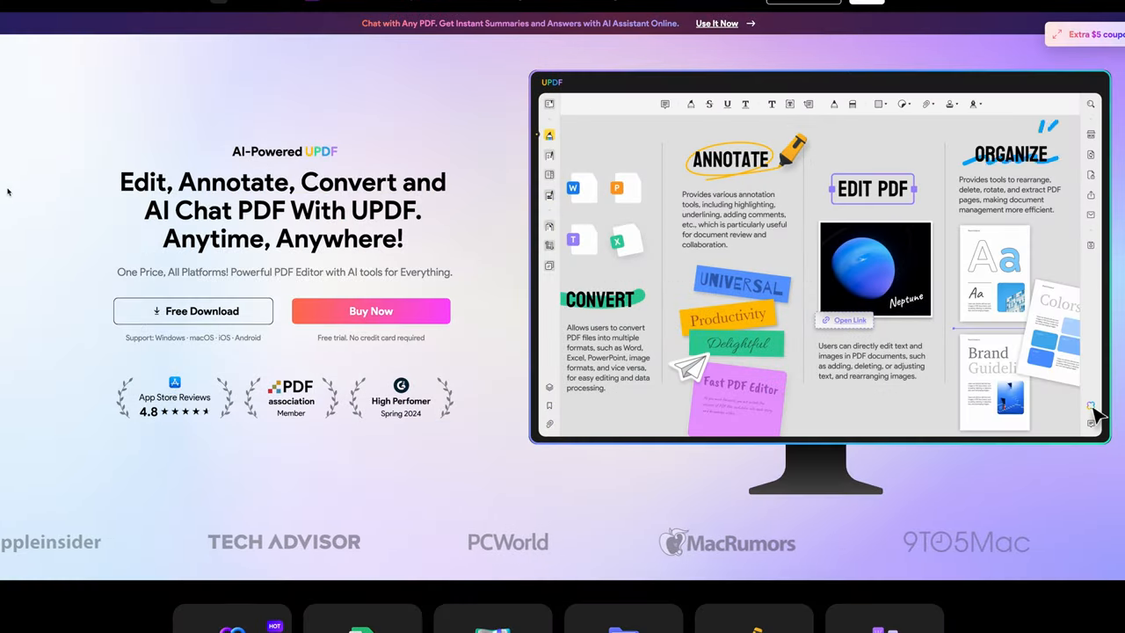
scroll(down, 3)
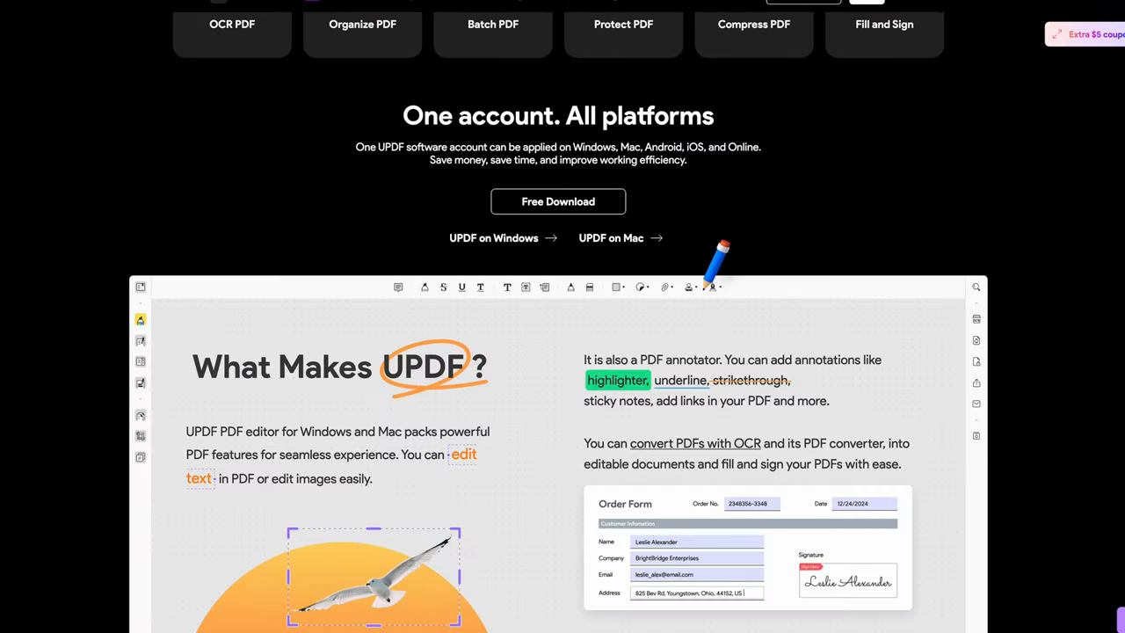
scroll(down, 3)
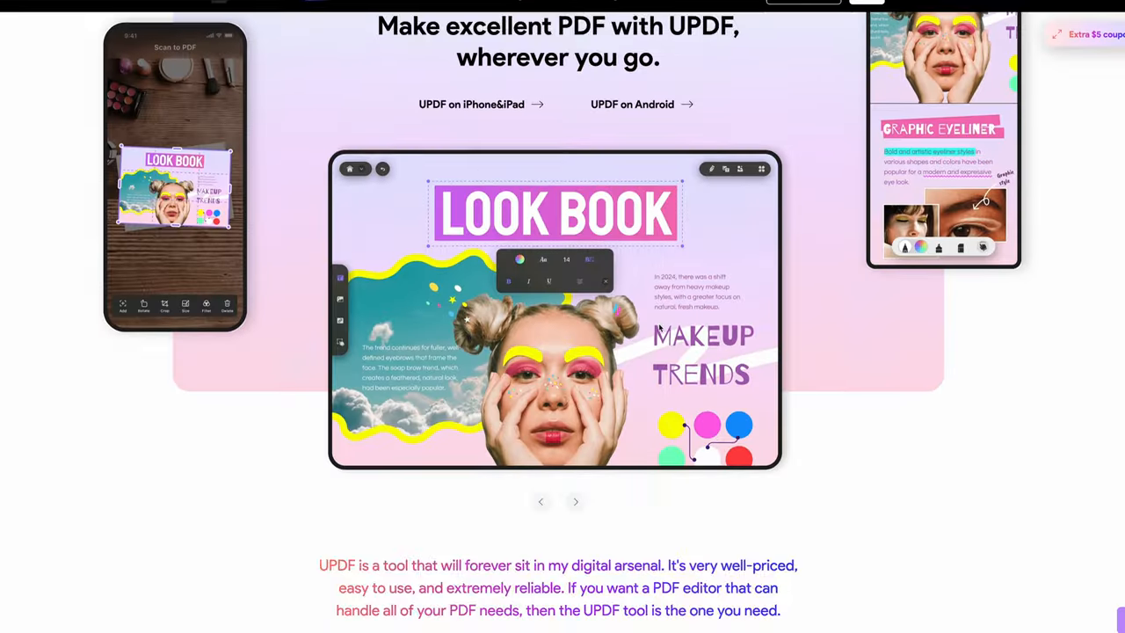
scroll(down, 3)
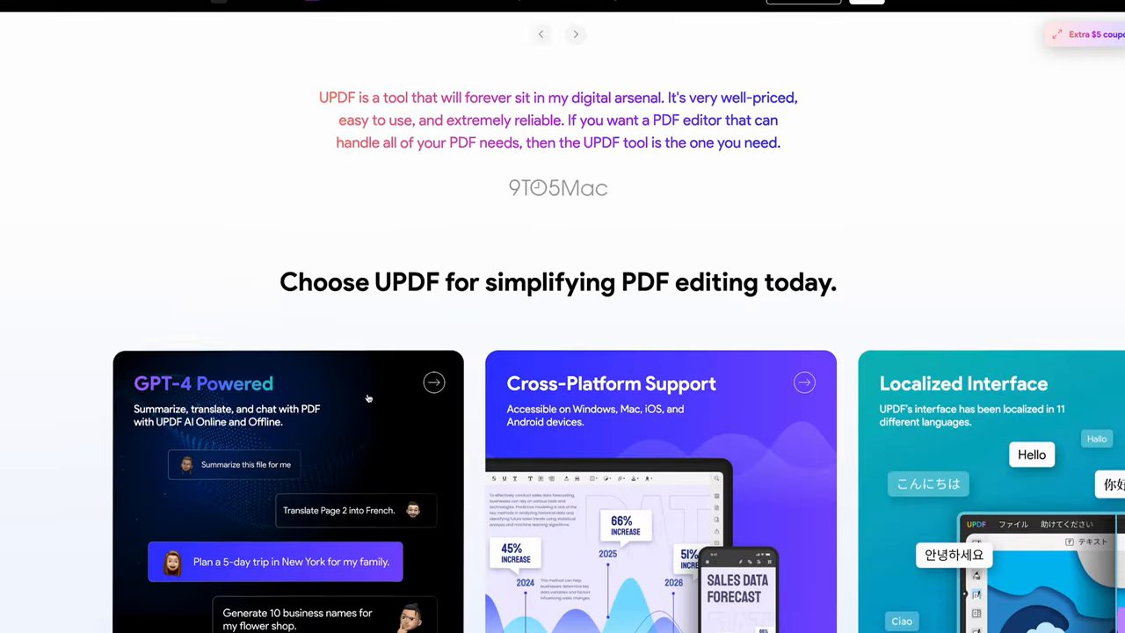
scroll(down, 3)
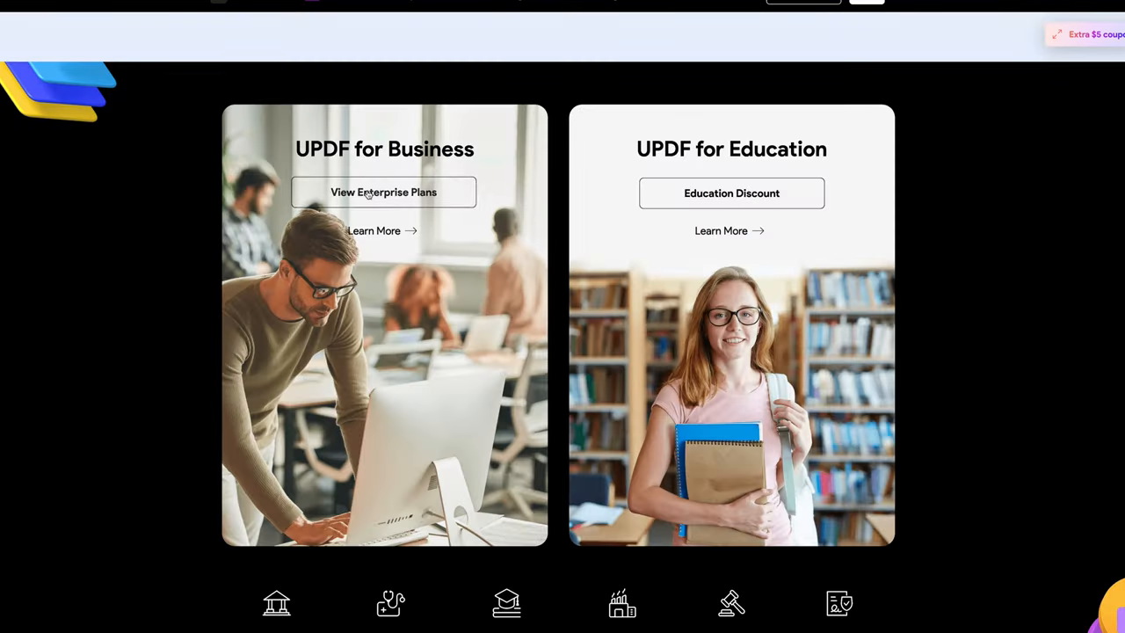
scroll(down, 3)
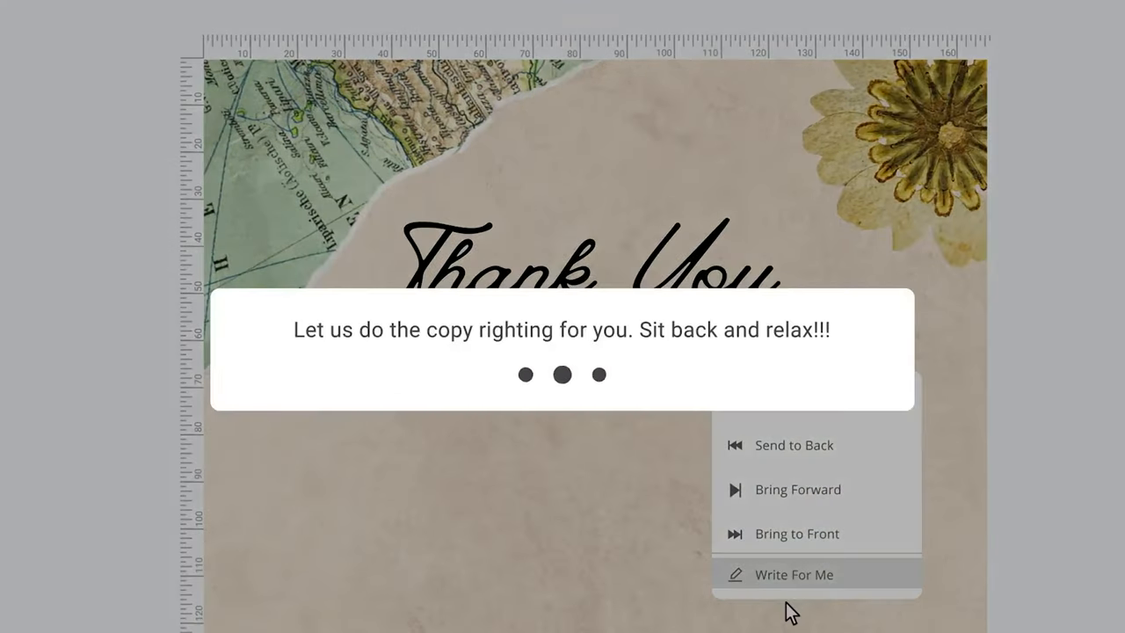
- Have the AI write a donor thank-you letter onto the Thank You page
click(794, 575)
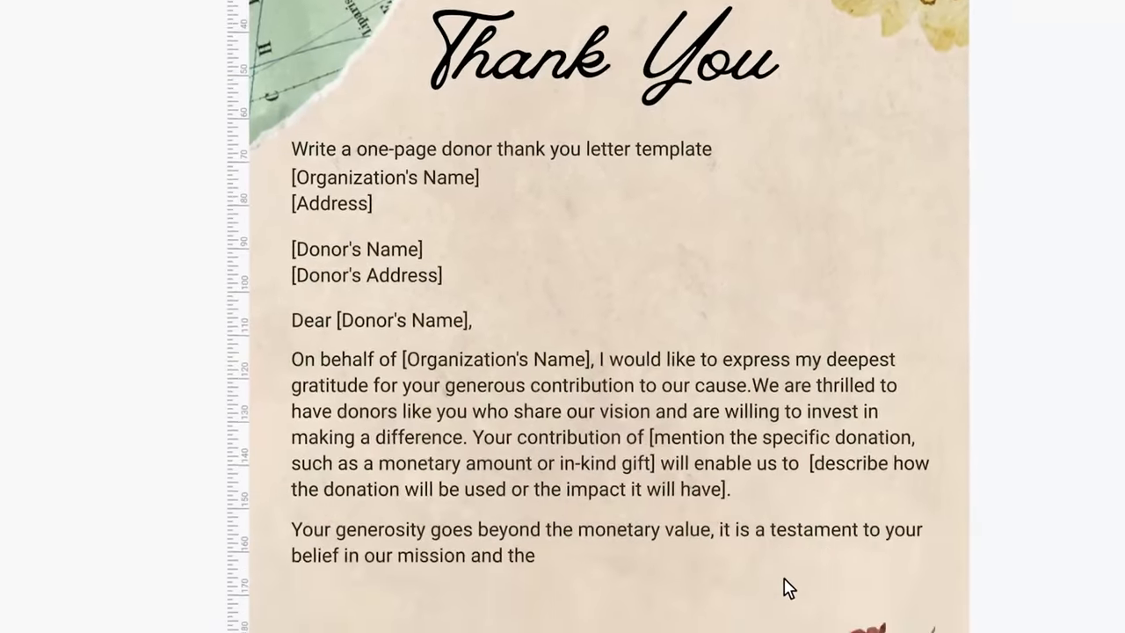
scroll(down, 3)
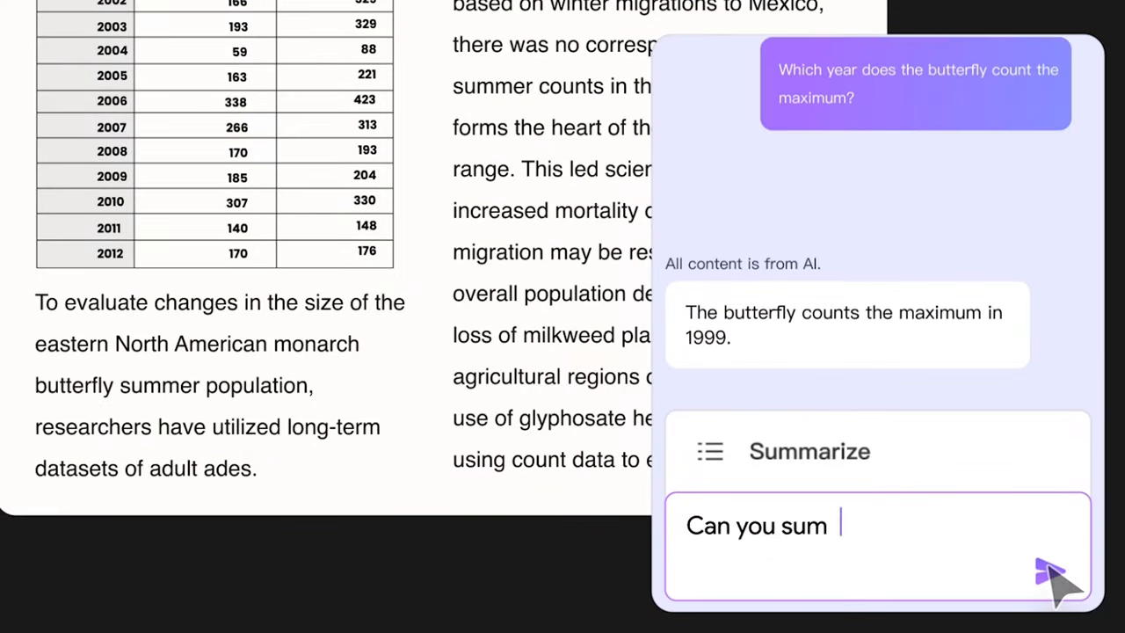
- Send the document summary request to the UPDF AI assistant
click(1047, 578)
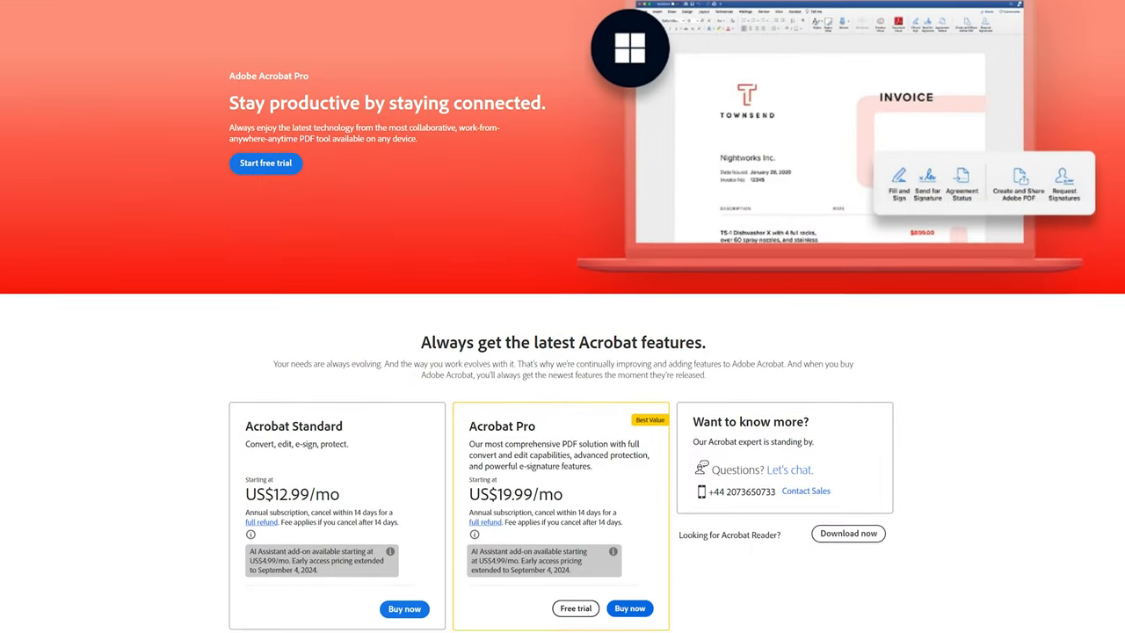
- Scroll past the Acrobat Standard (US$12.99) and Pro (US$19.99) plan cards
scroll(down, 3)
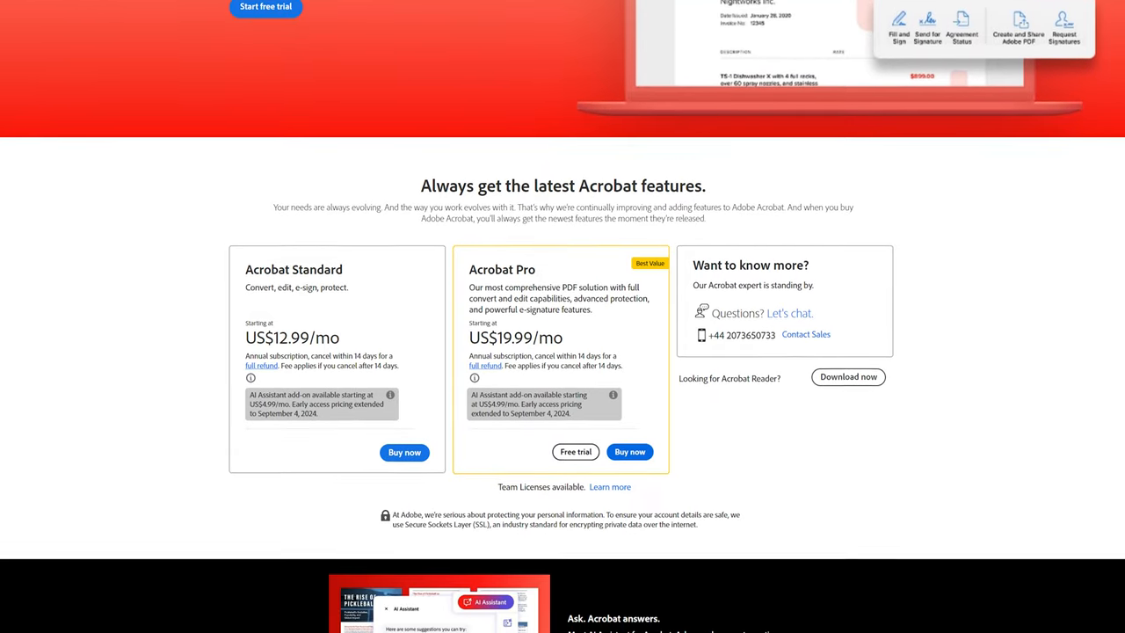
scroll(down, 3)
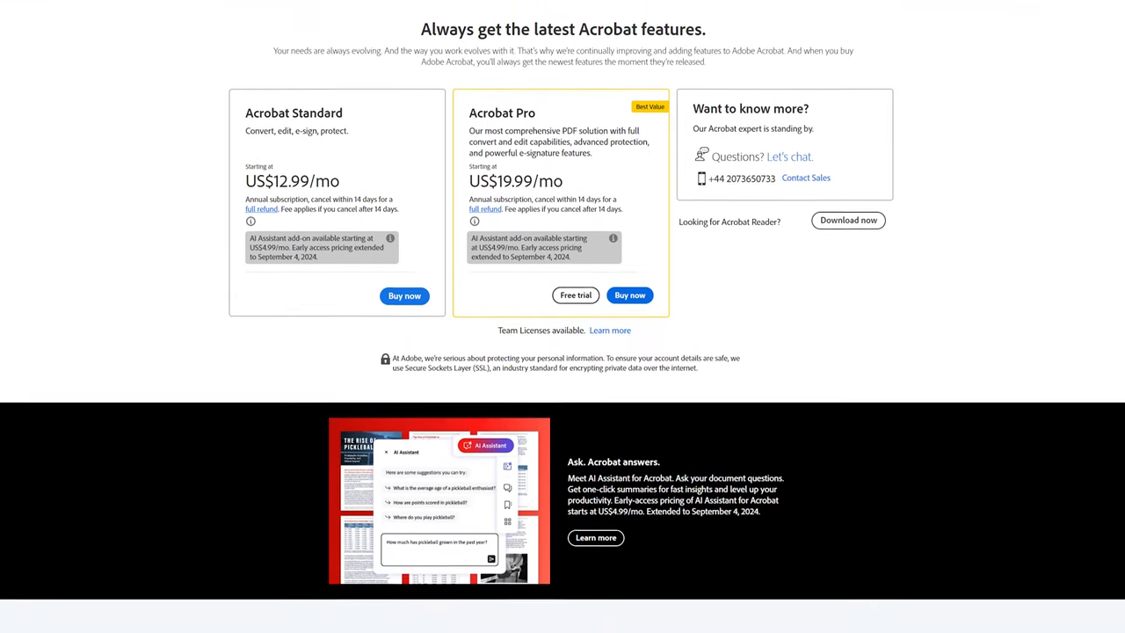
scroll(down, 3)
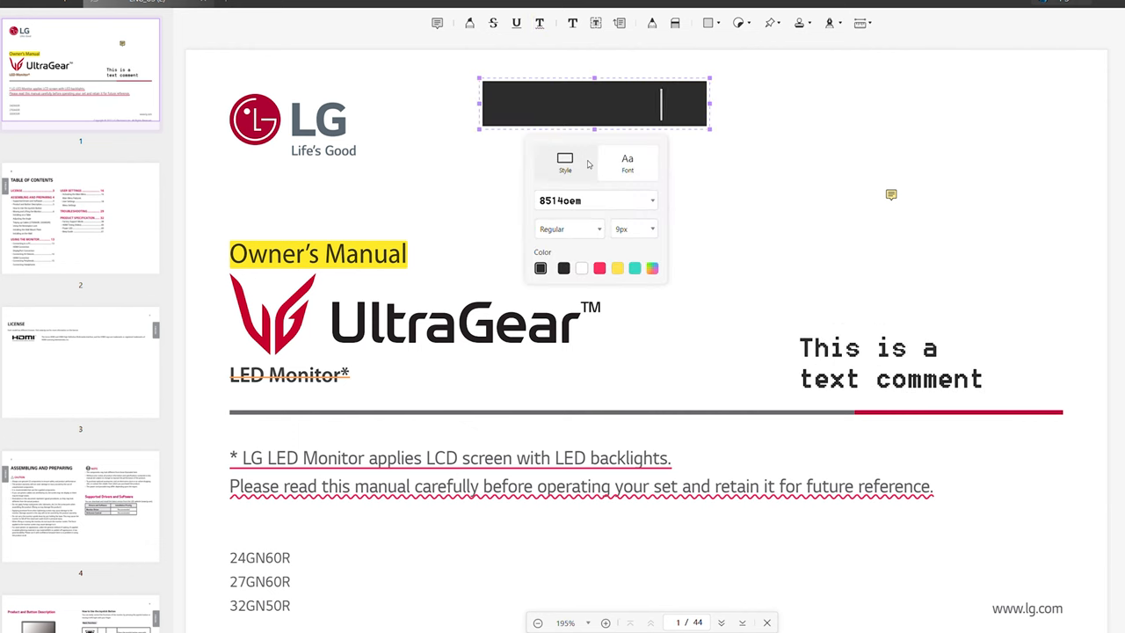
- Type 'this is a text box' and begin the trademark callout 'This stands fo'
text(this is a text box)
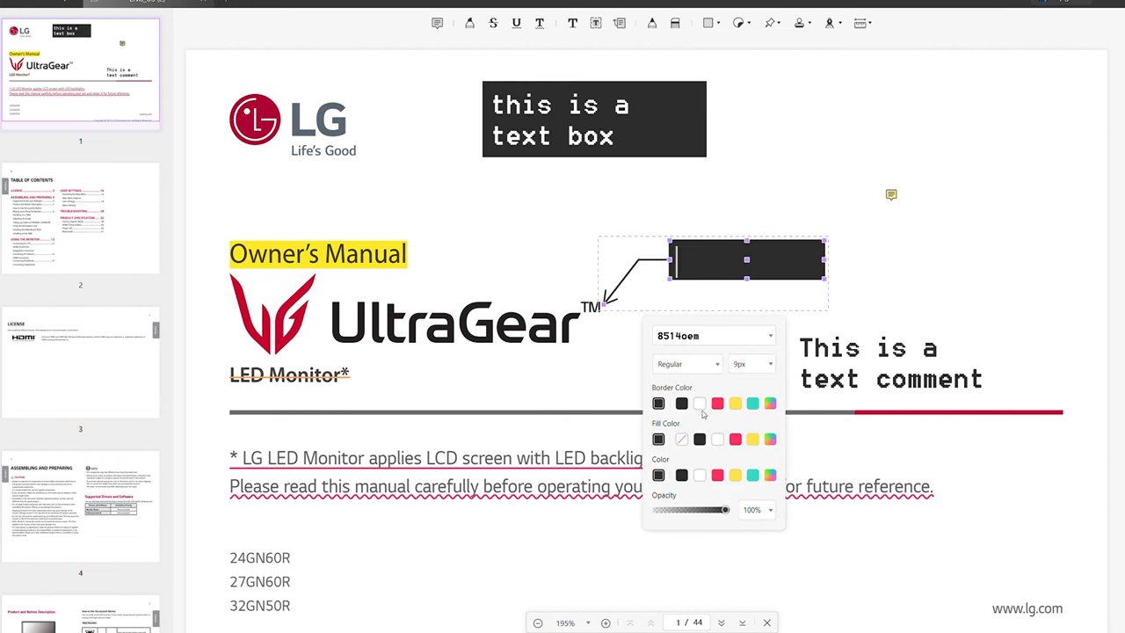
text(This stands for "Trademark)
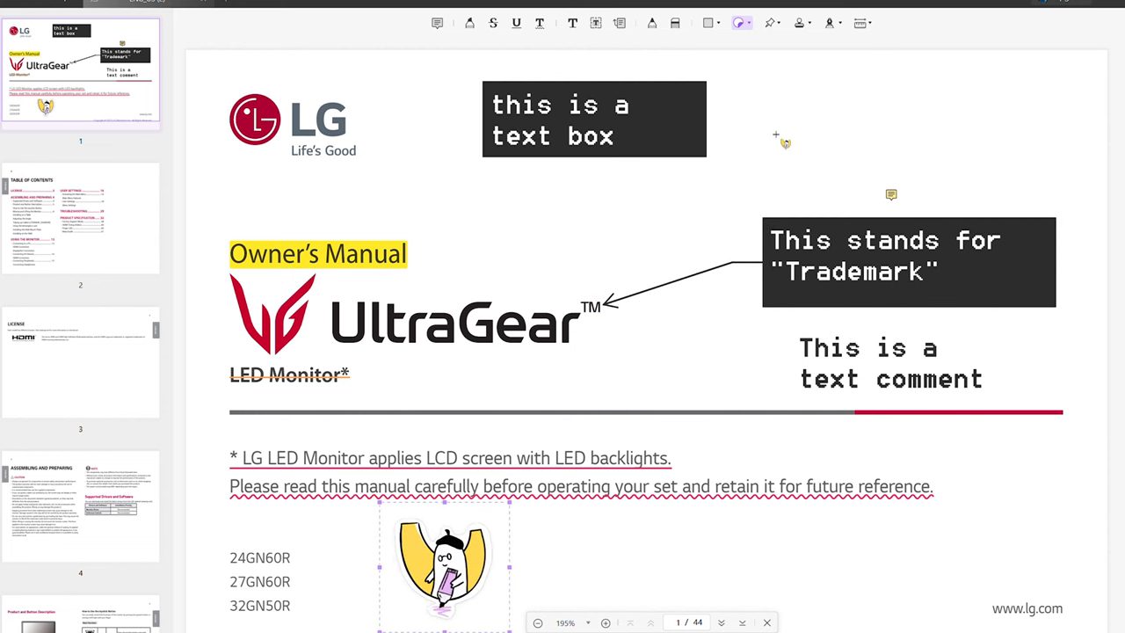
mouse_move(656, 360)
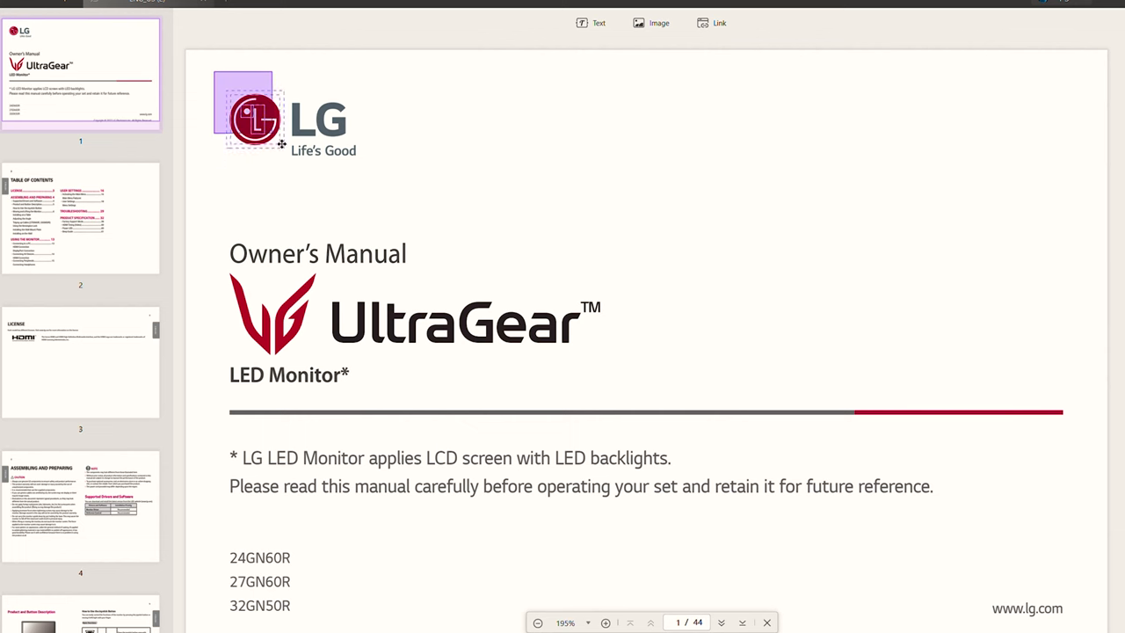
- Replace the LG logo with a Lenovo image, change LG to 'lenovo', and add a web link
drag(255, 119, 753, 154)
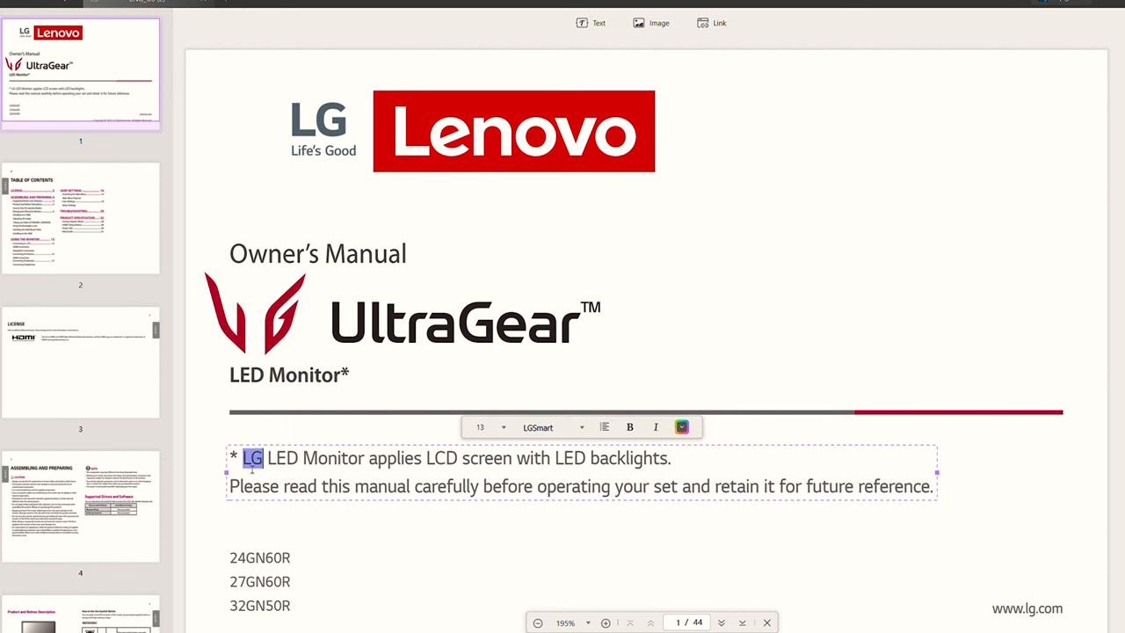
text(lenovo)
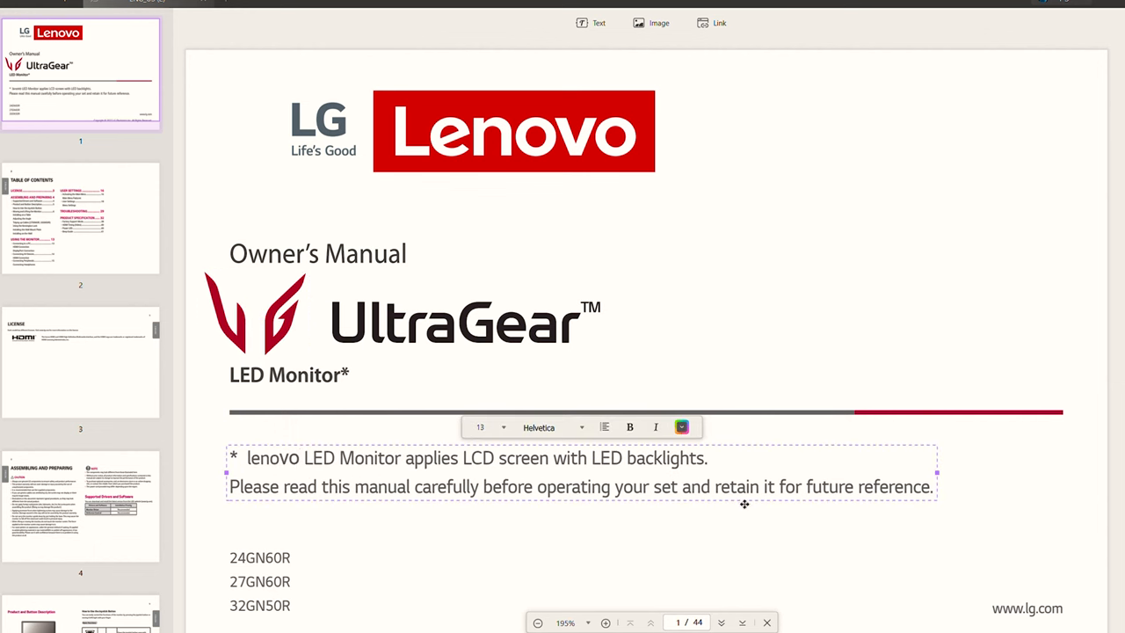
click(711, 23)
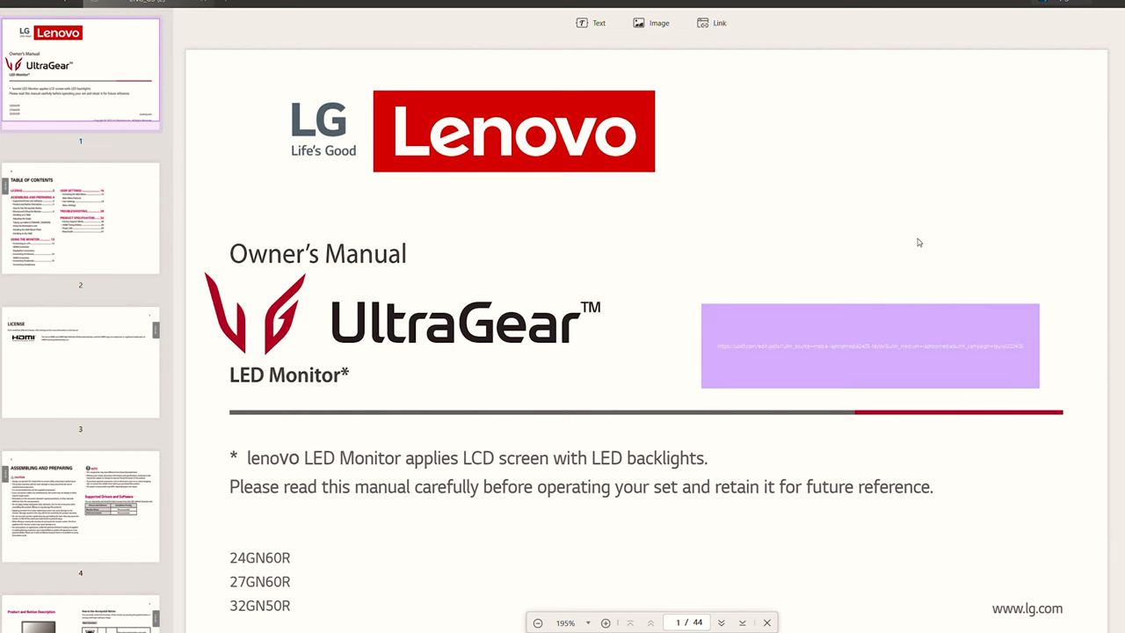
click(868, 357)
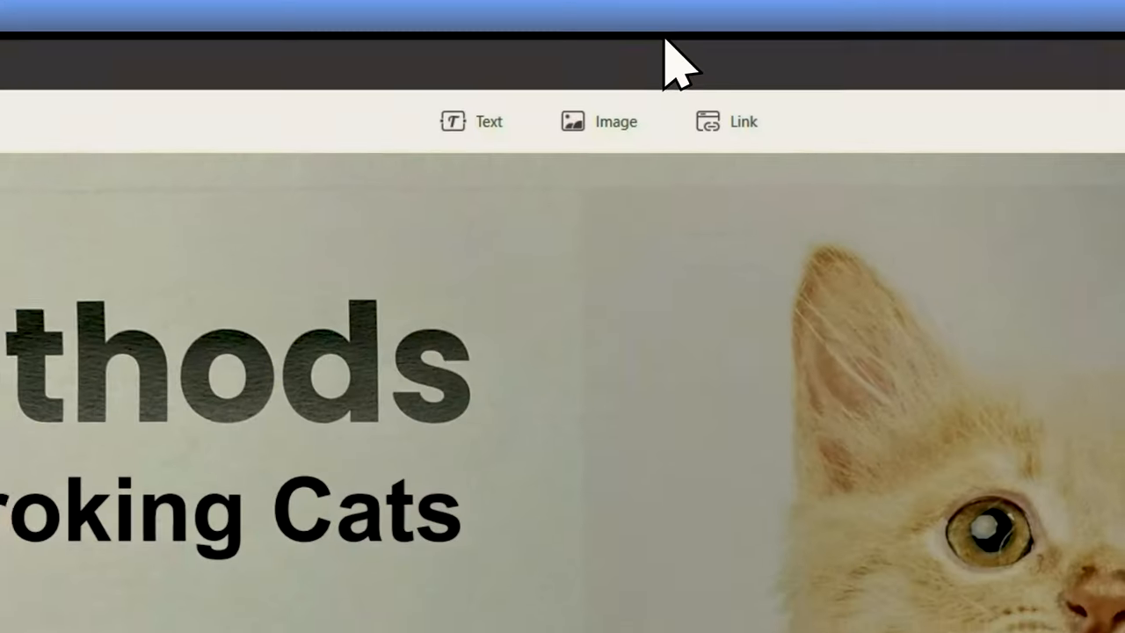
- Open the large cat-stroking heading on the cat page for editing
double_click(527, 373)
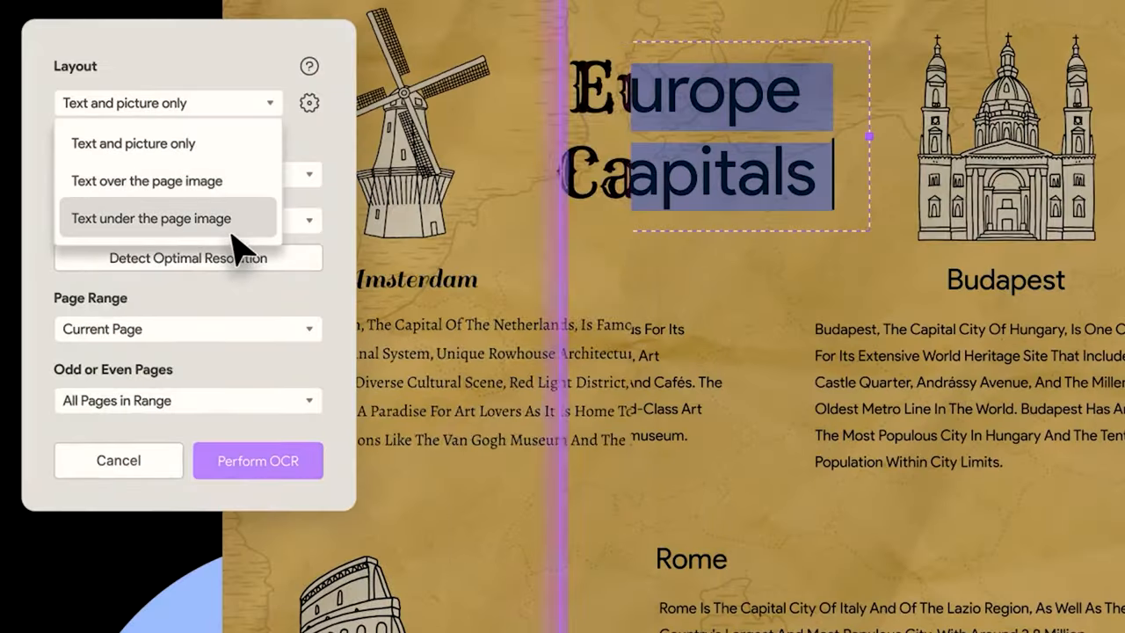
- Run OCR with 'Text under the page image' layout and edit the résumé heading
click(257, 461)
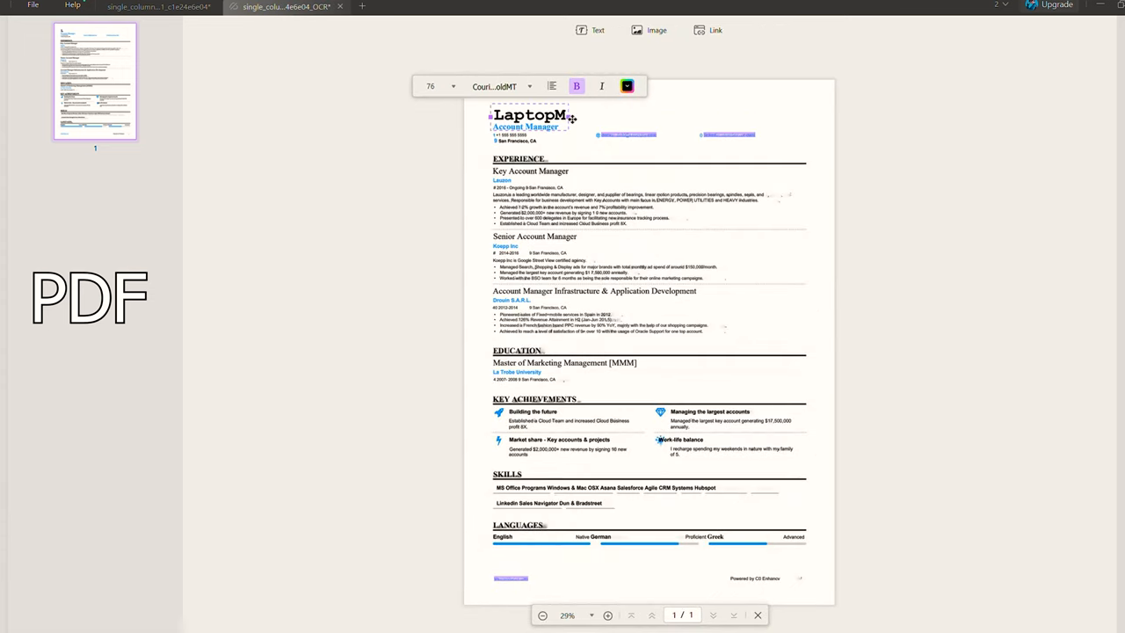
click(341, 272)
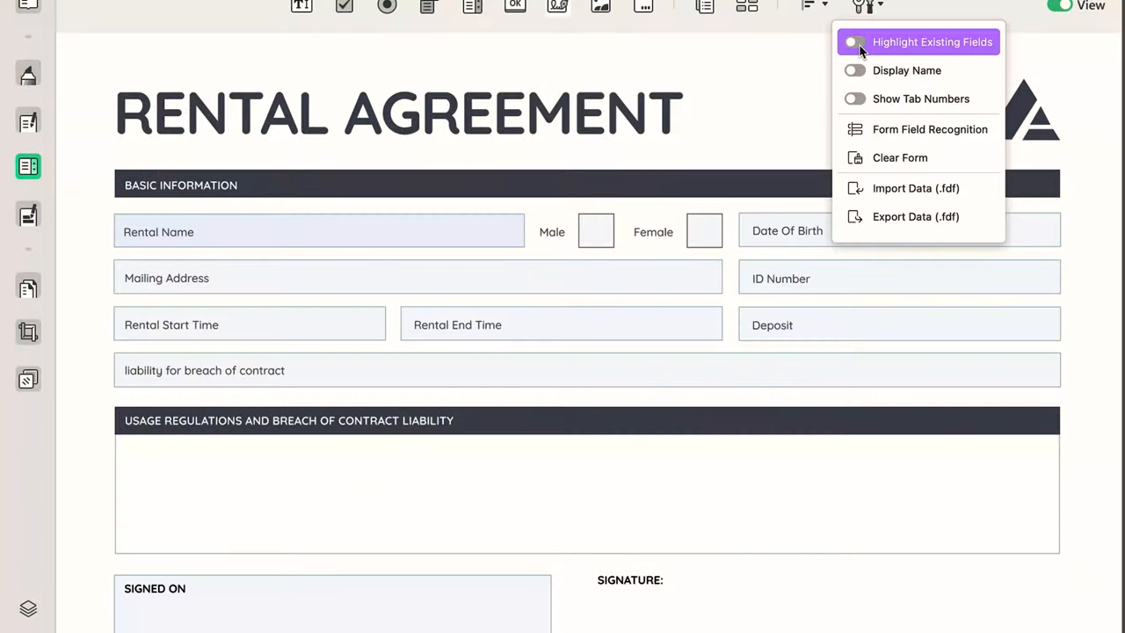
- Highlight existing form fields and make six across copies of the text field
click(852, 41)
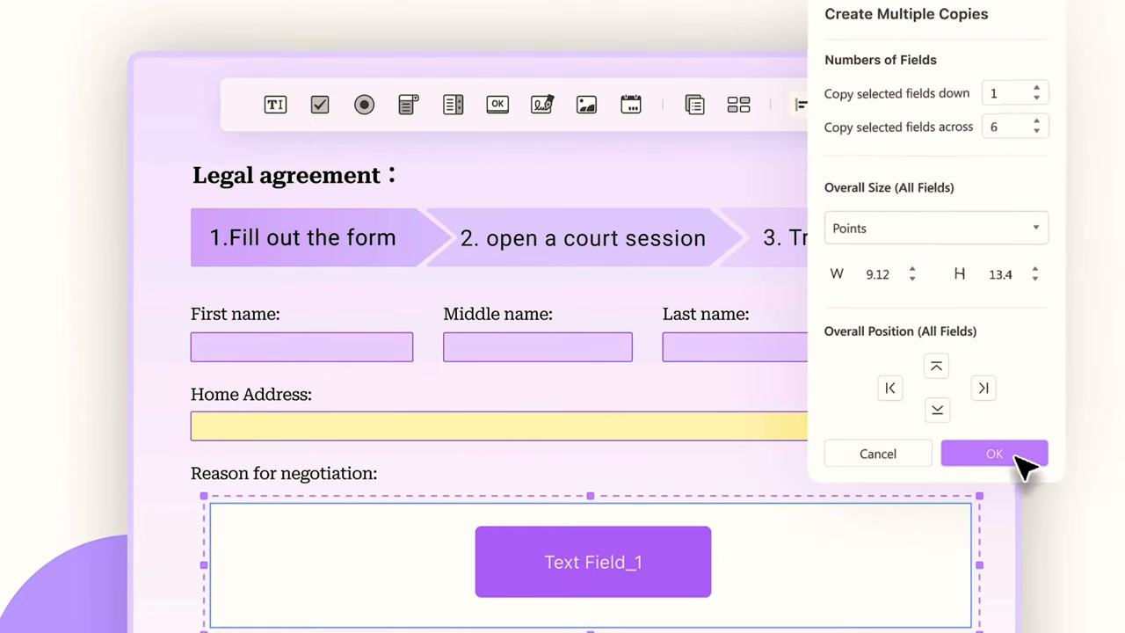
click(994, 453)
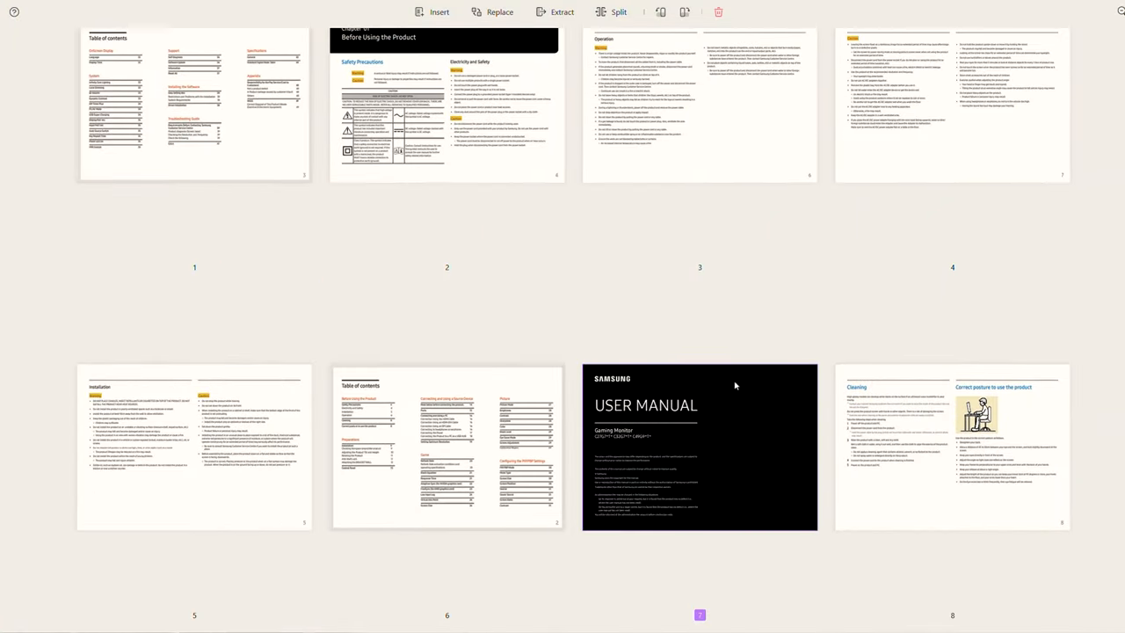
- Resize the gaming monitor manual's page thumbnails in Organize Pages
scroll(down, 3)
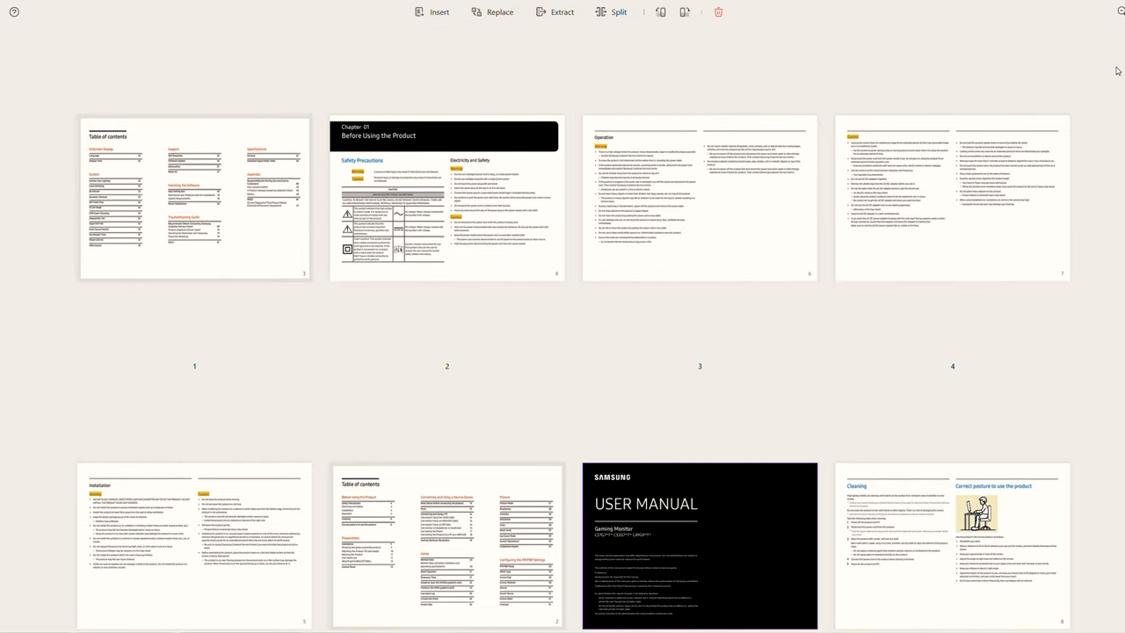
click(621, 12)
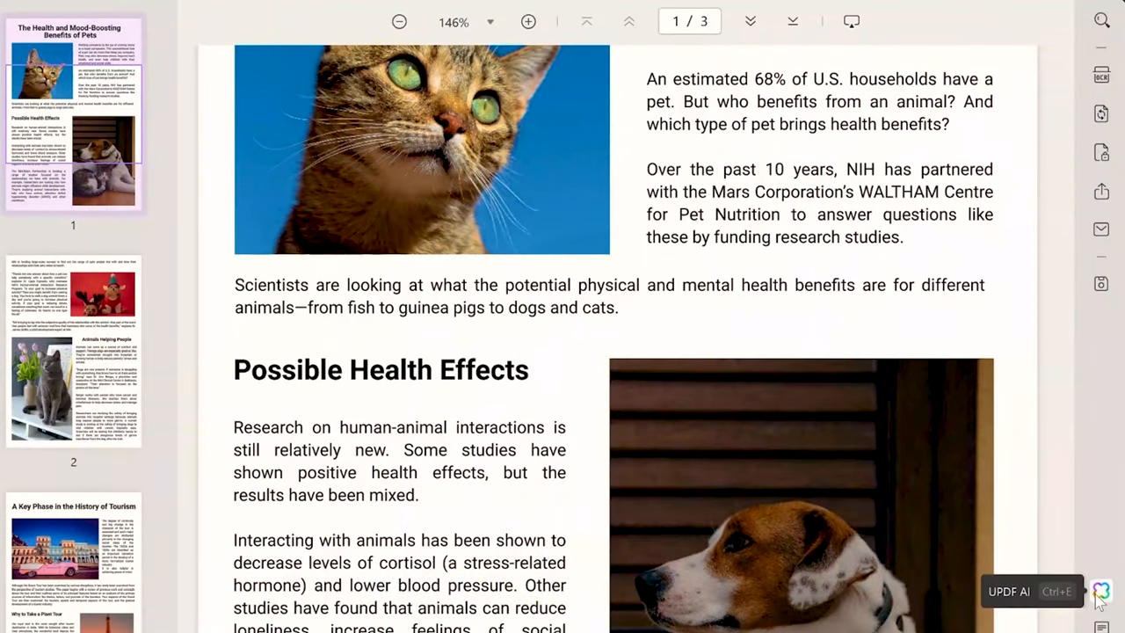
- Open UPDF AI in Ask PDF mode and send 'translate this pdf in french'
click(1100, 601)
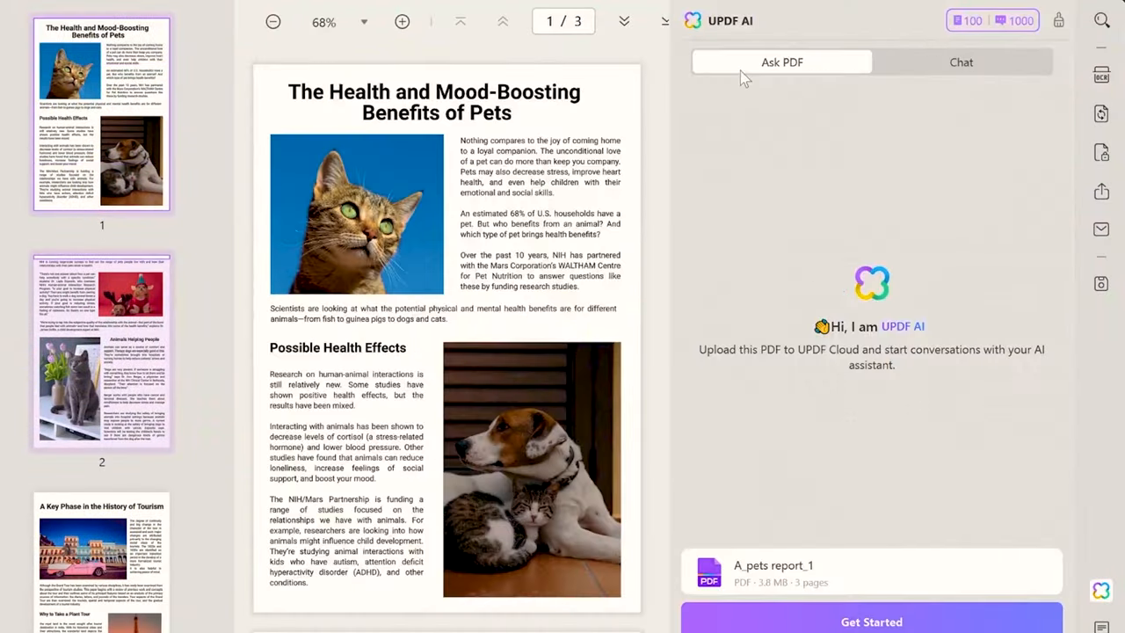
click(871, 621)
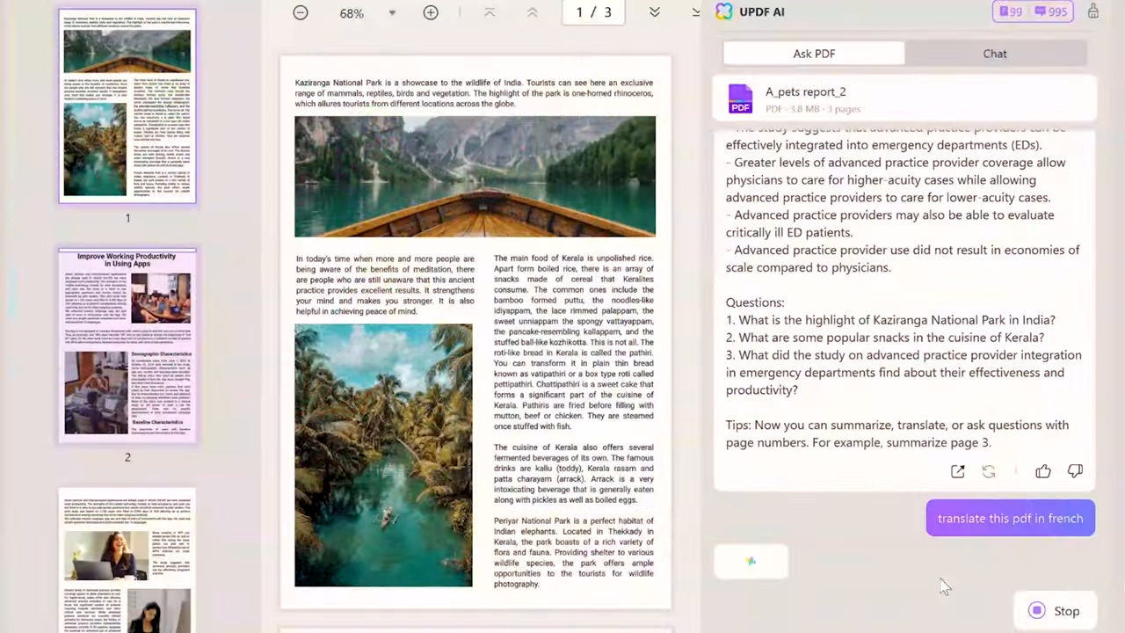
click(1009, 518)
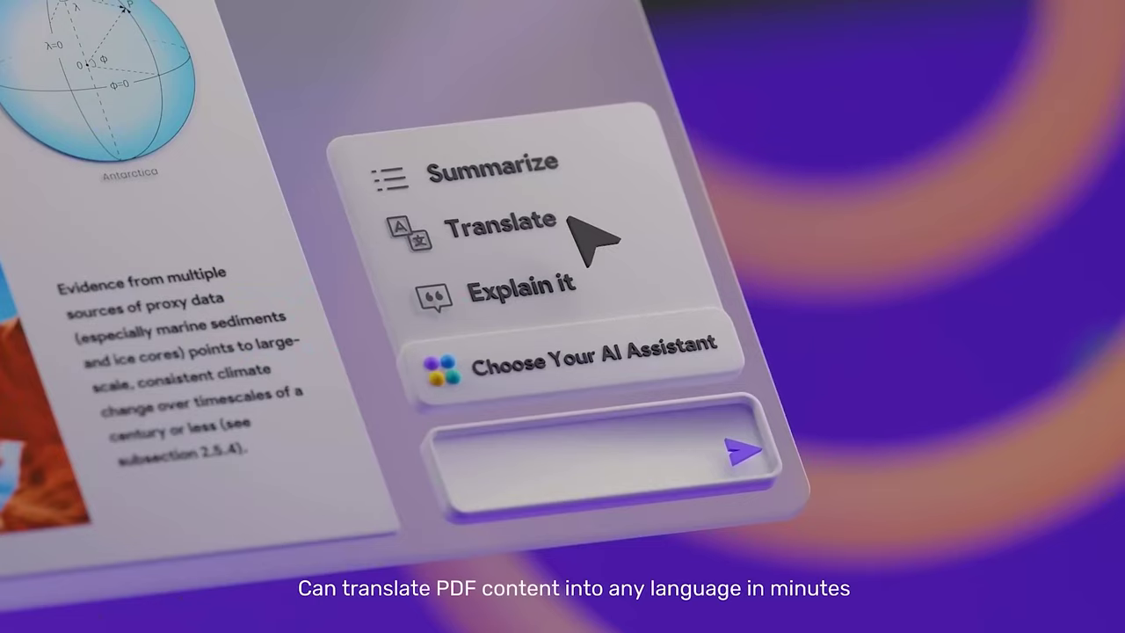
click(497, 223)
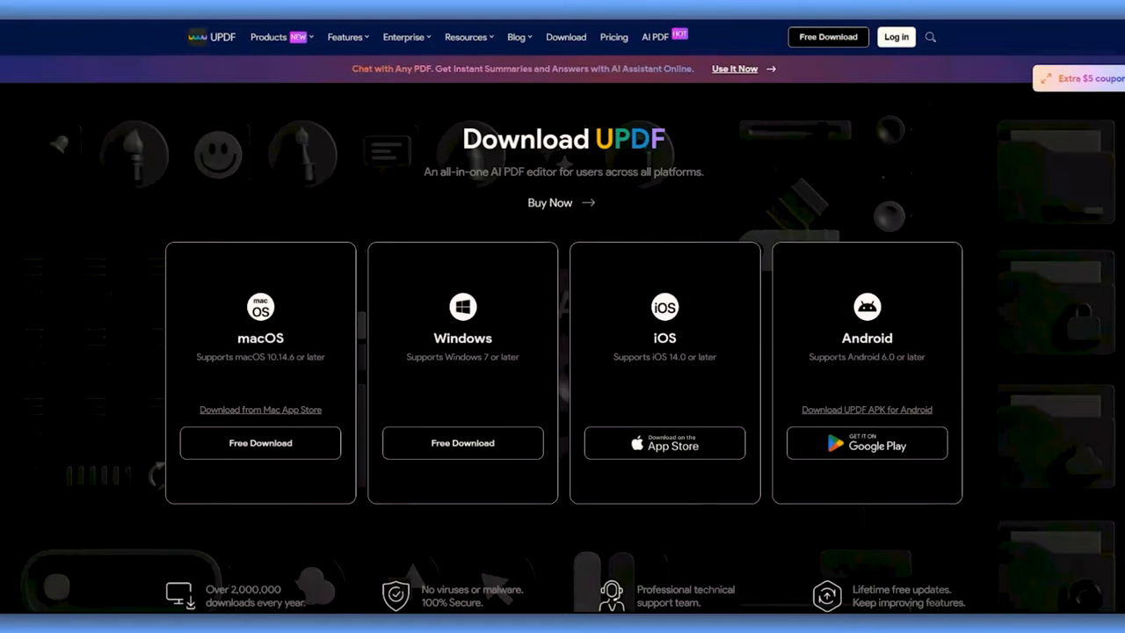
- Scroll the Download UPDF page down through its troubleshooting FAQs
scroll(down, 3)
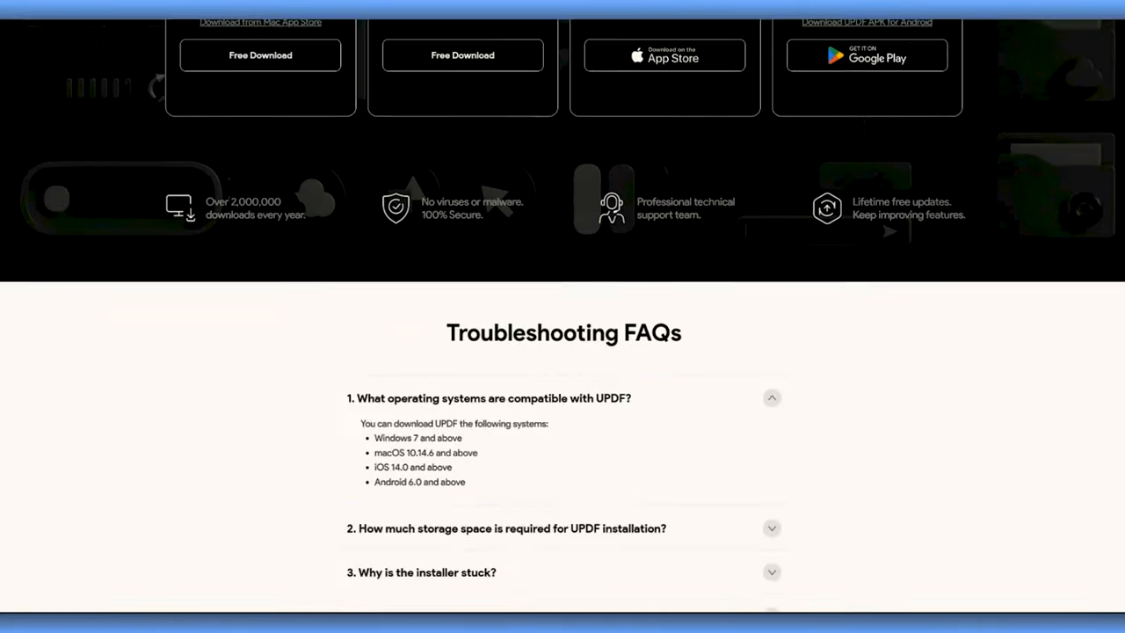
scroll(down, 3)
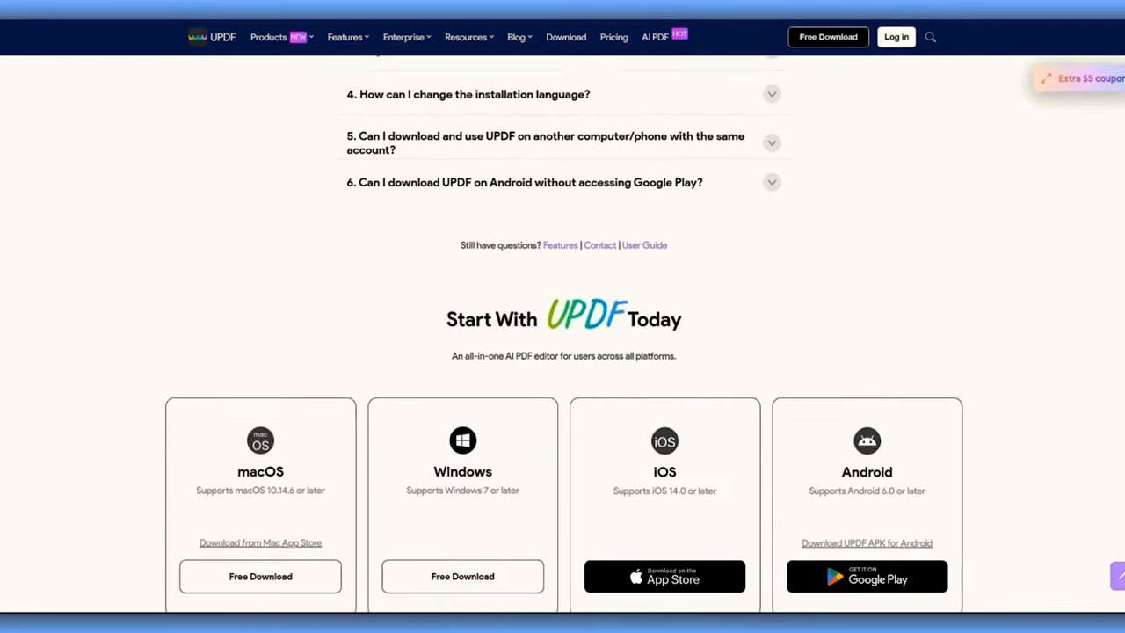
scroll(down, 3)
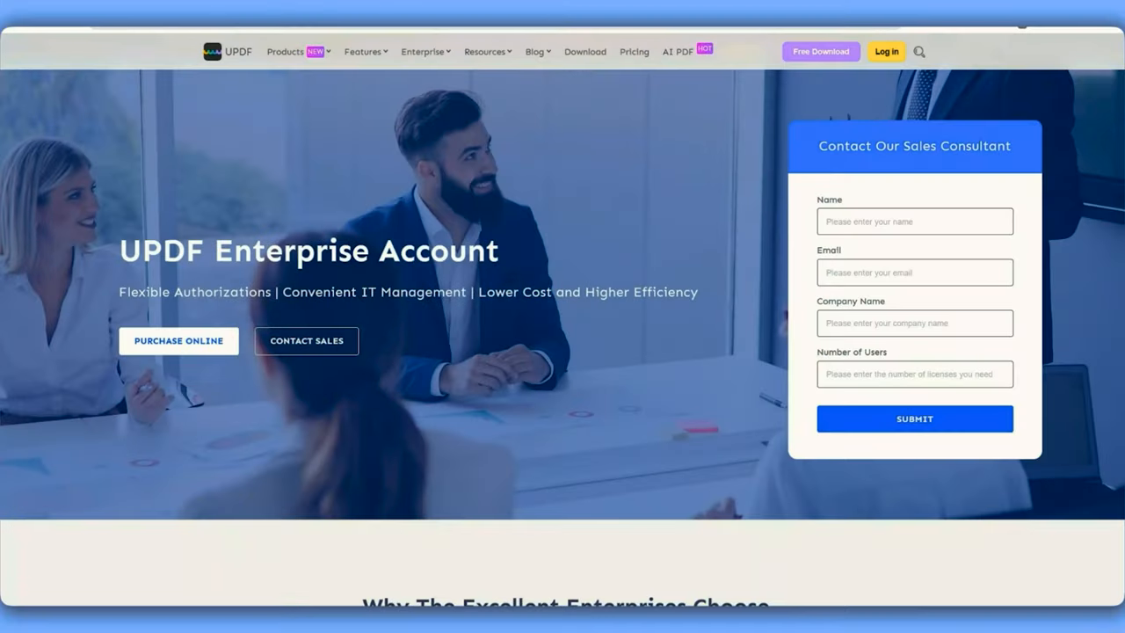
- Scroll the UPDF Enterprise Account page past the sales form and benefits to the footer
scroll(down, 3)
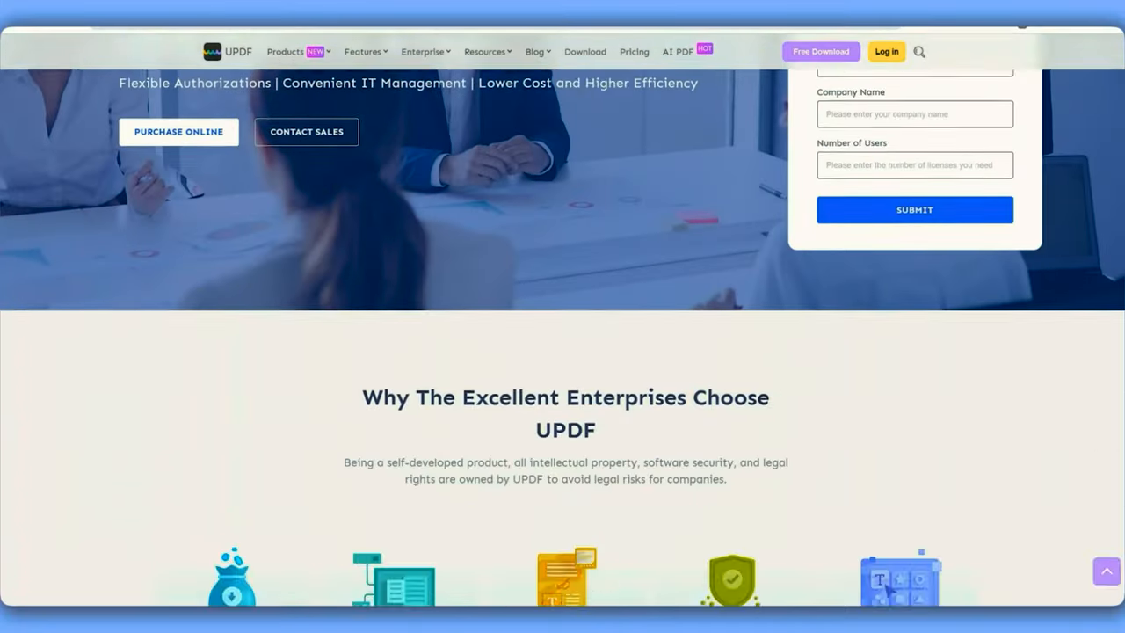
scroll(down, 3)
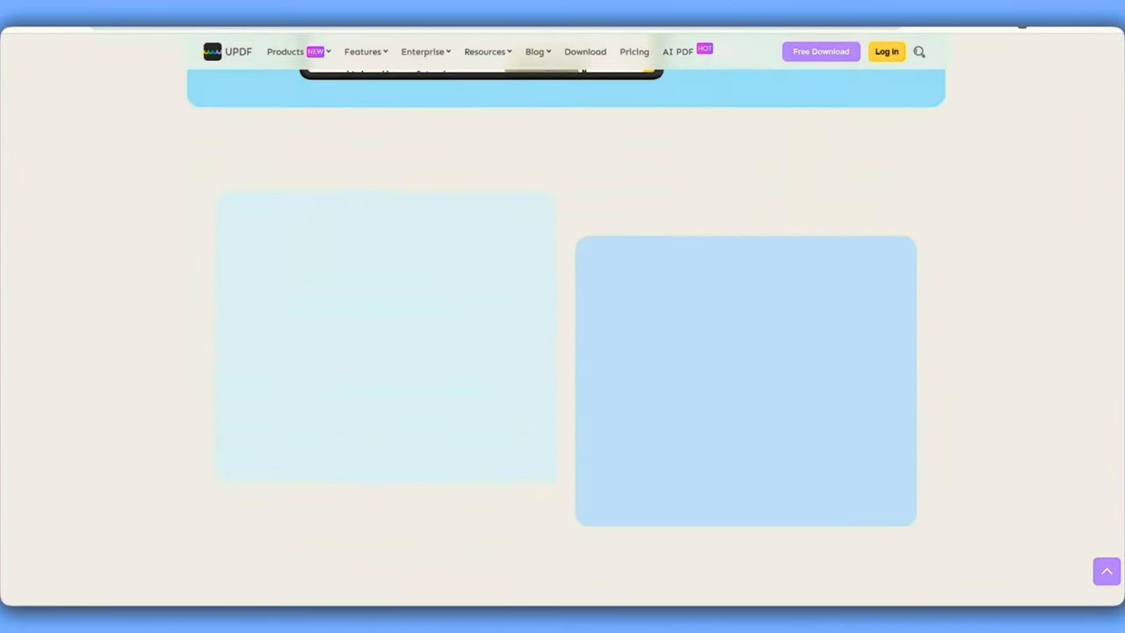
scroll(down, 3)
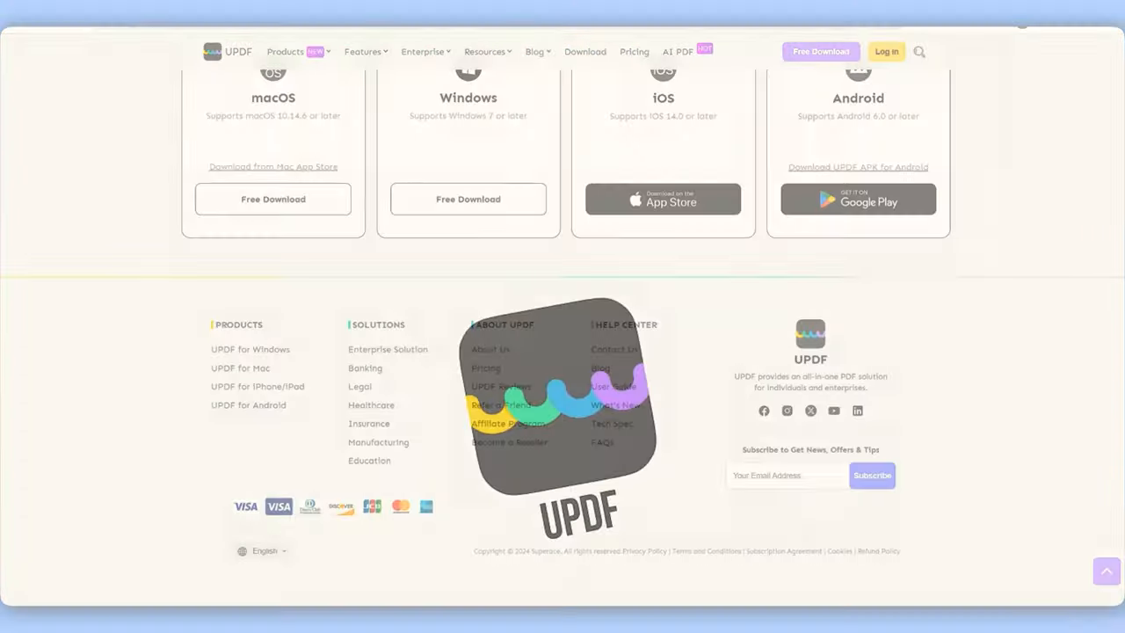